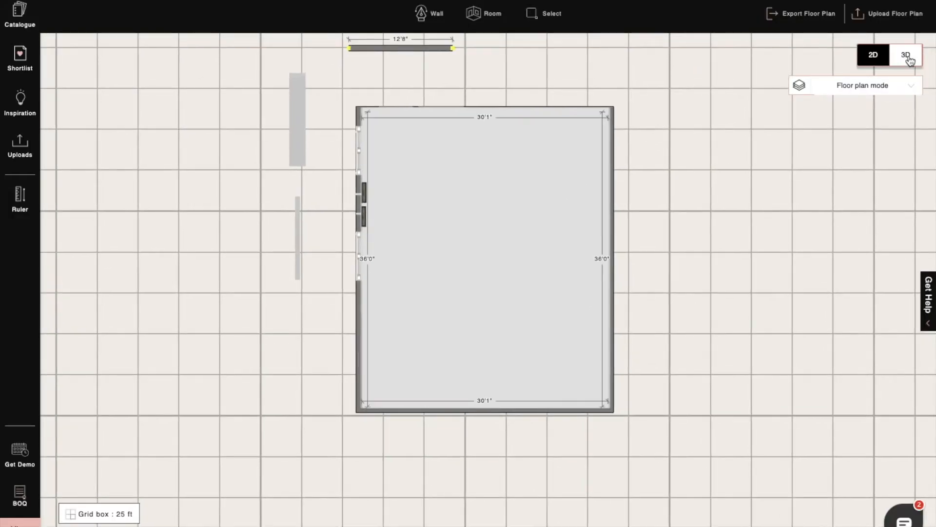
Step: Switch to the 3D view and lower the camera to 4.7 ft with field of view 65
click(906, 56)
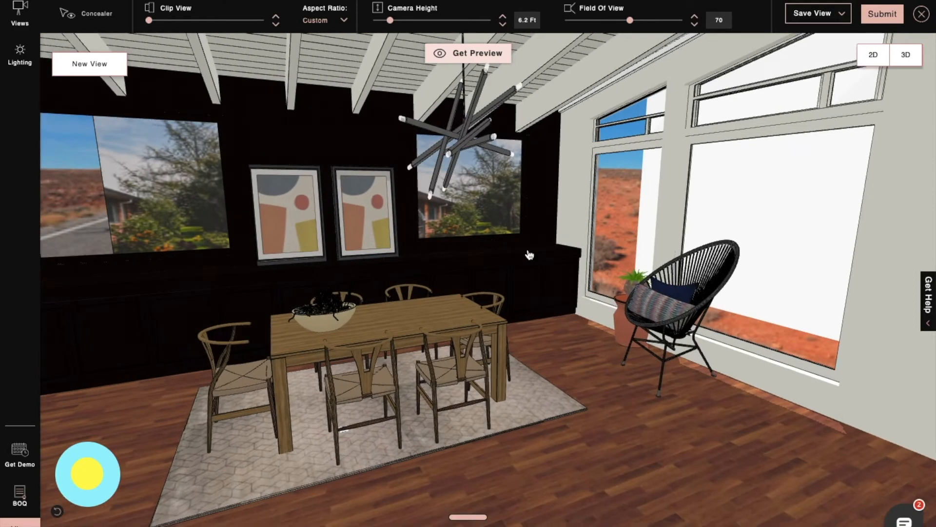
drag(630, 19, 618, 20)
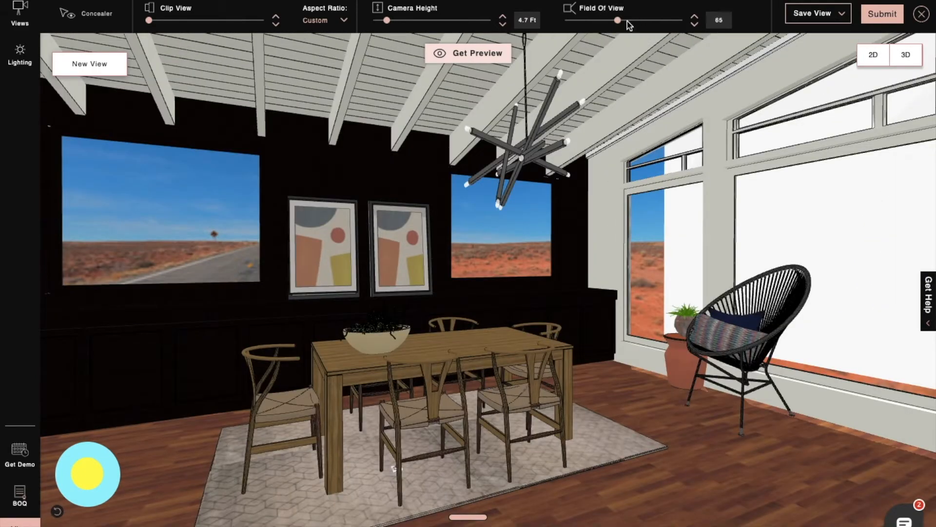
Step: Browse the Night, Evening and Day lighting presets in the Lighting panel
click(20, 54)
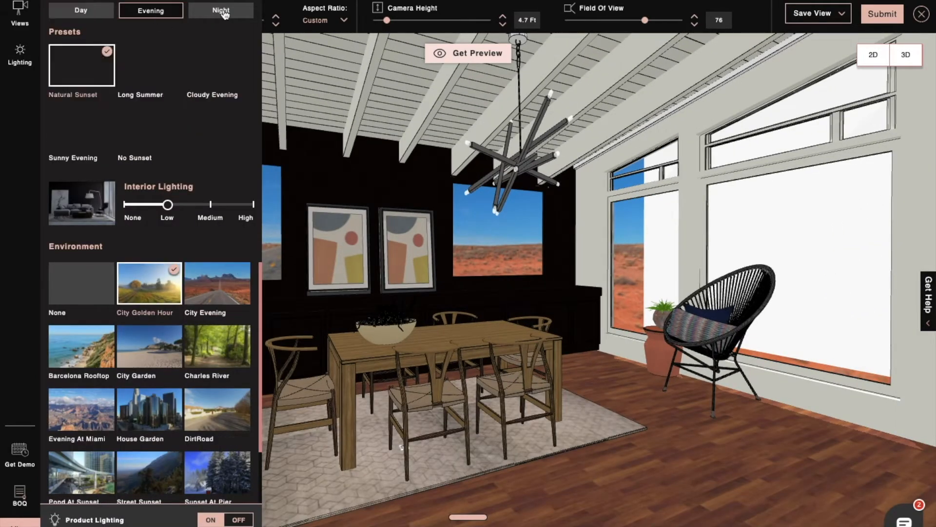
click(220, 10)
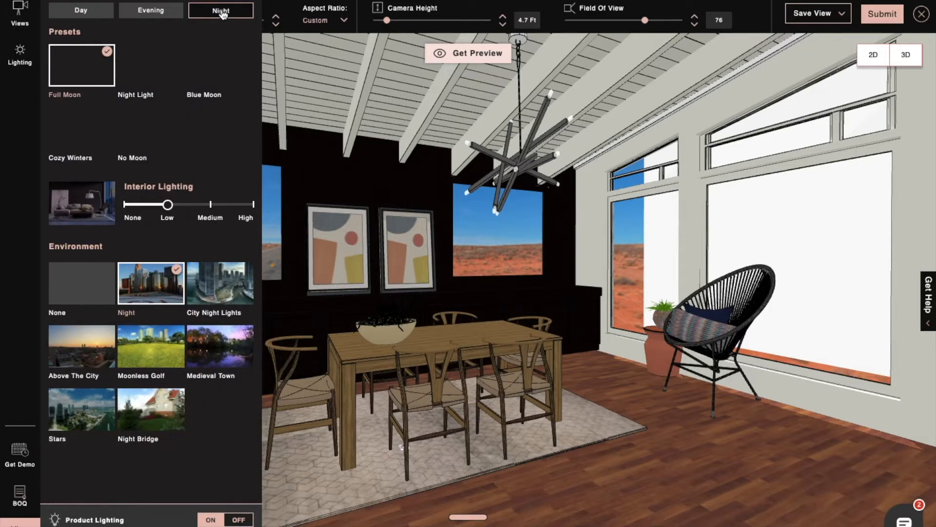
click(220, 10)
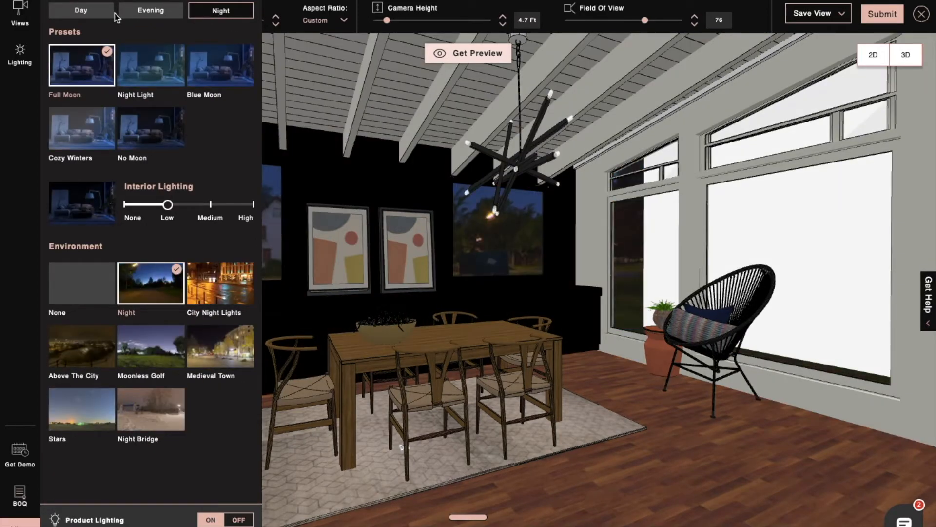
click(150, 11)
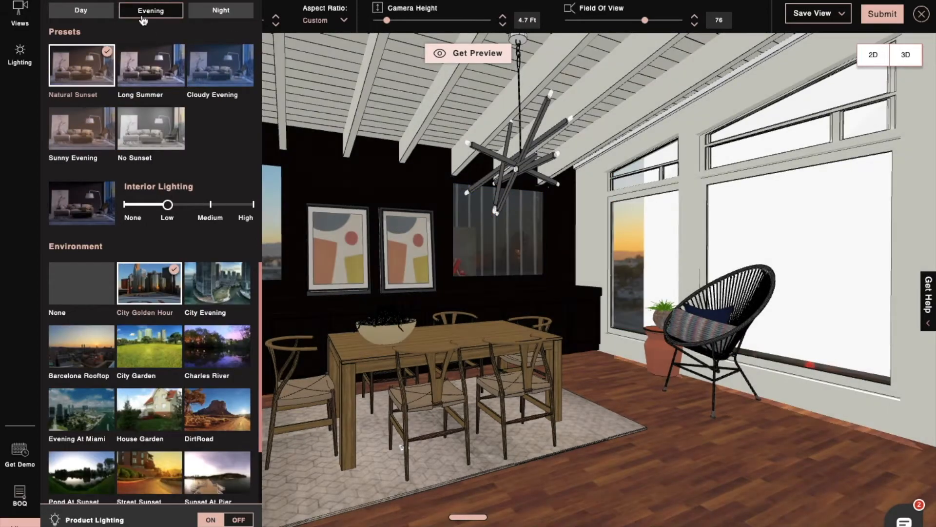
click(81, 11)
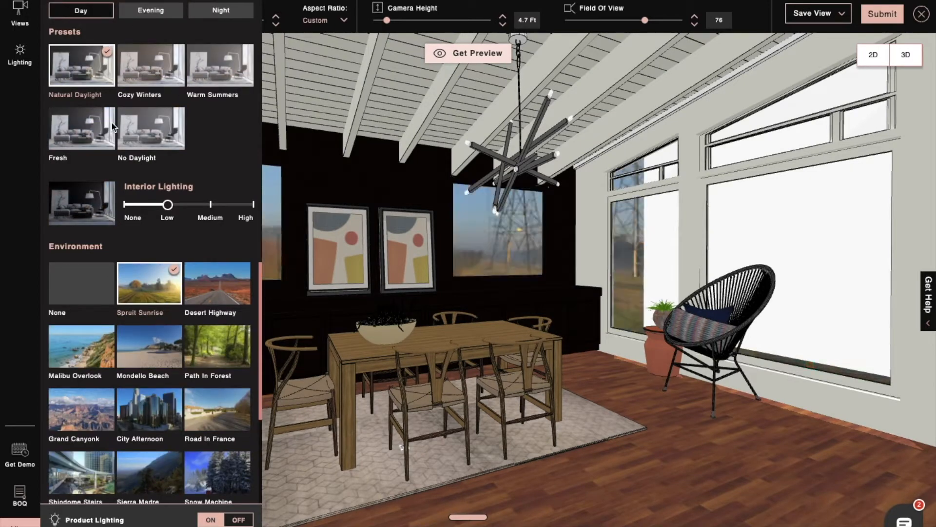
Step: Try Warm Summers, then apply the Natural Daylight preset
click(219, 65)
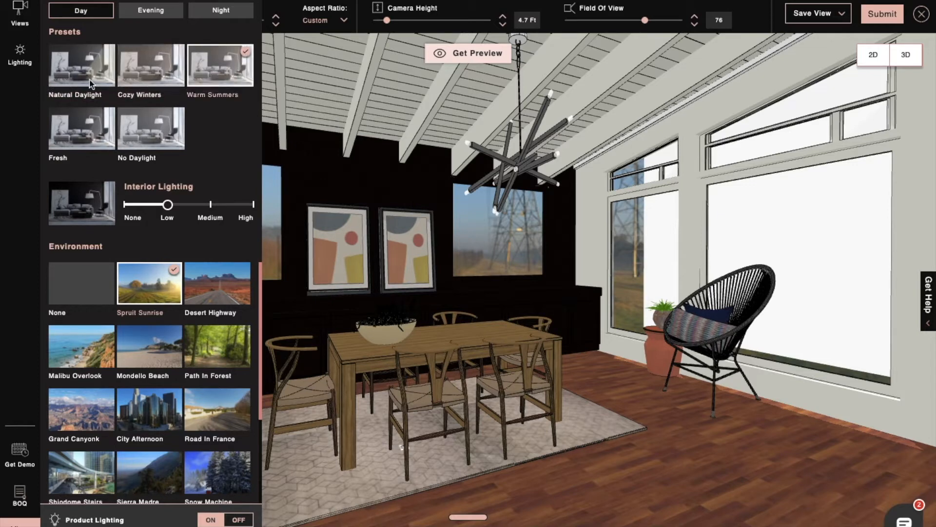
click(80, 64)
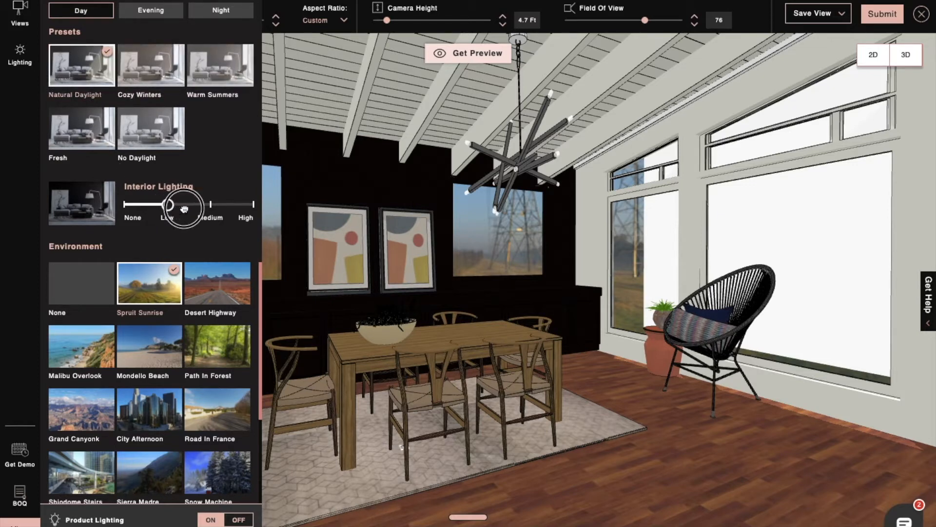
Step: Test interior lighting at medium and high, return it to low, and rotate Autumn Park
drag(185, 205, 219, 206)
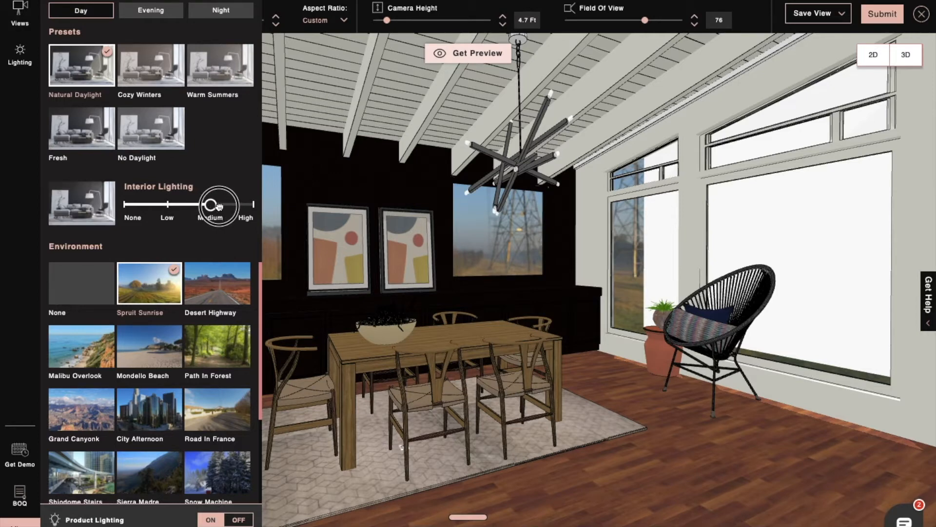
drag(219, 205, 254, 205)
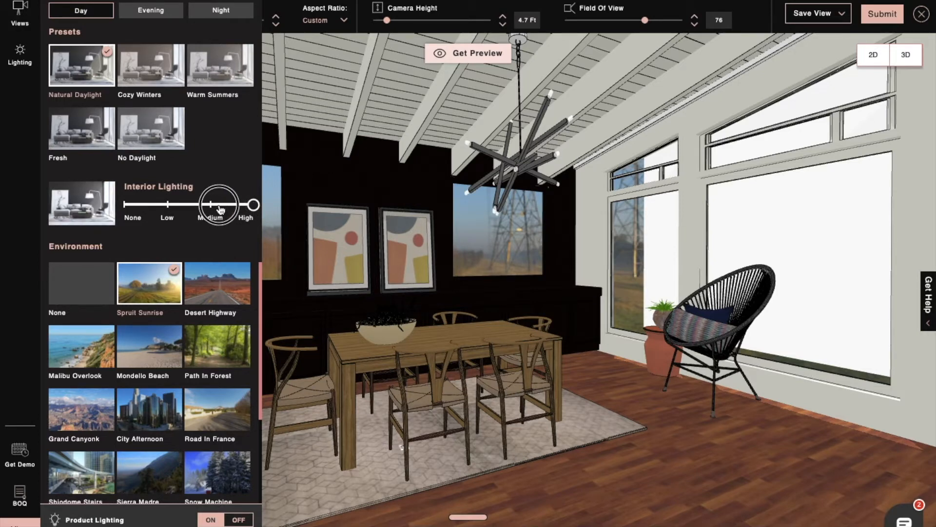
drag(218, 204, 167, 204)
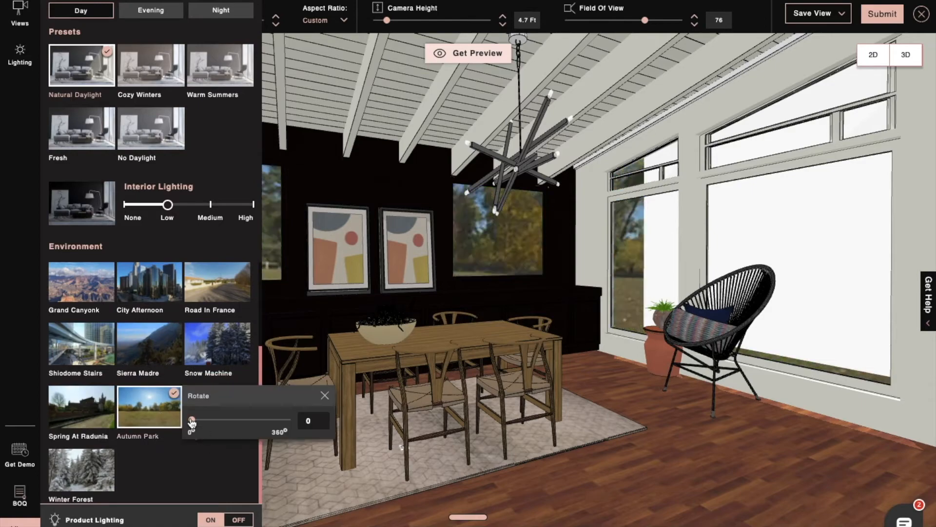
drag(191, 421, 226, 421)
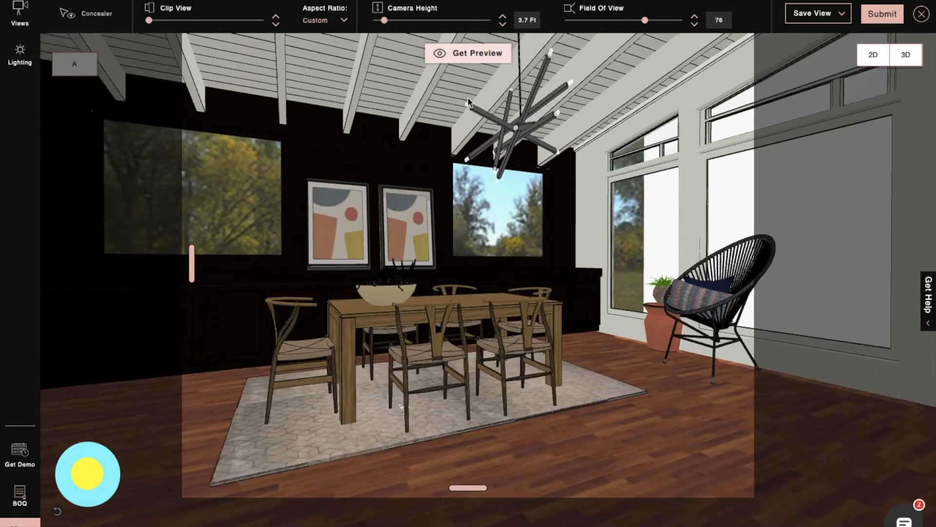
click(468, 53)
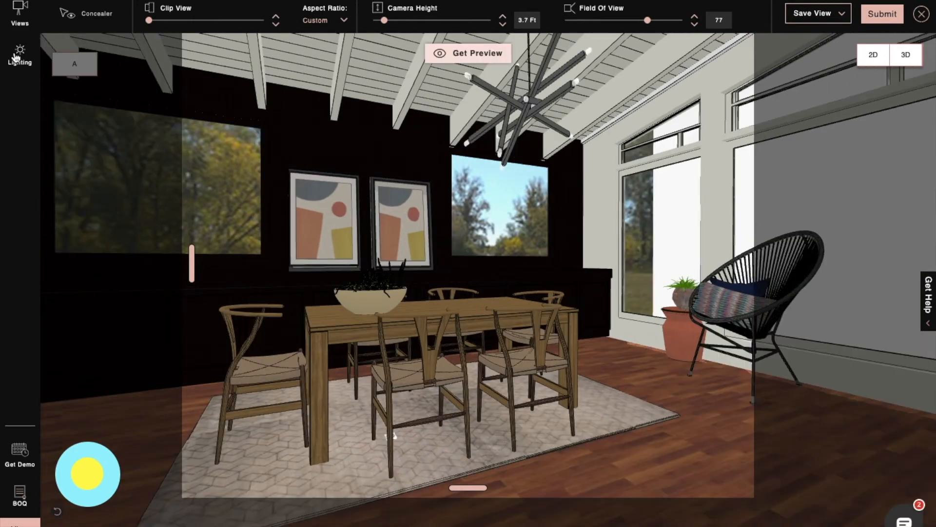
click(20, 53)
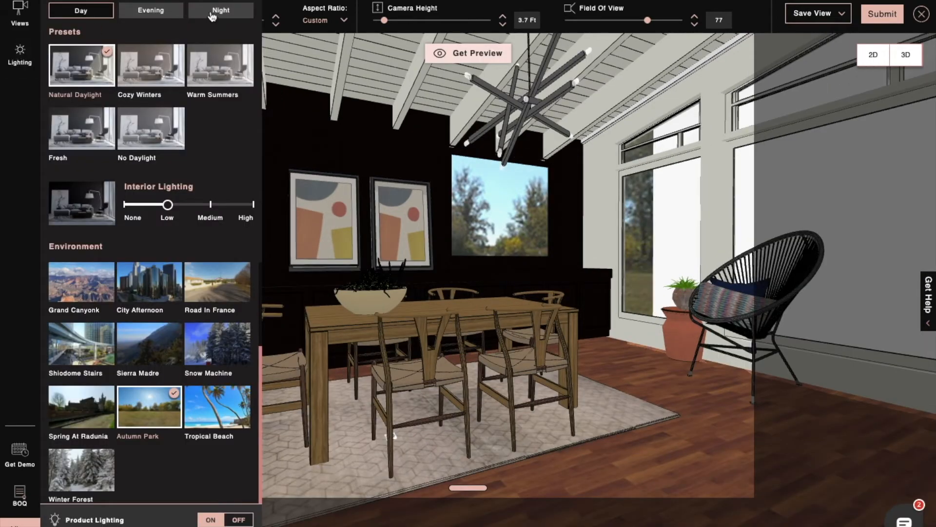
Step: Apply Full Moon night lighting with the Night environment and render a preview
click(220, 11)
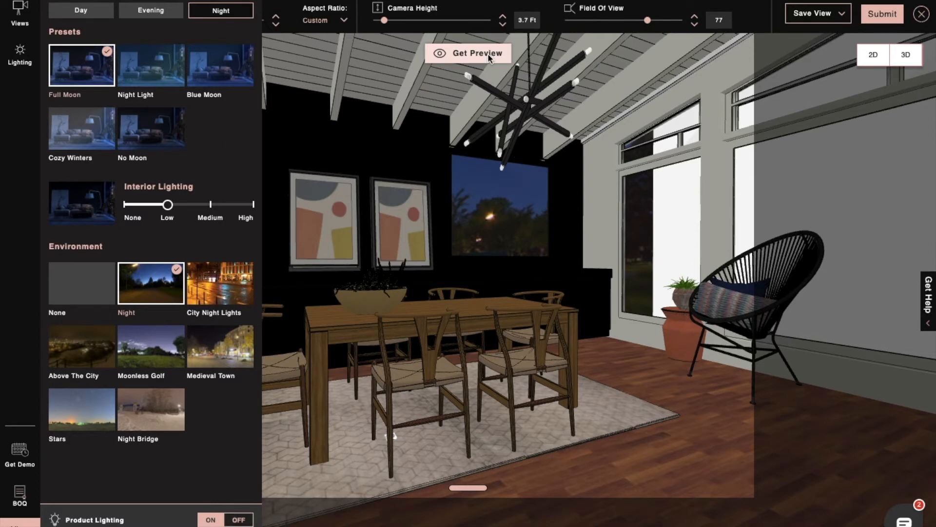
click(468, 53)
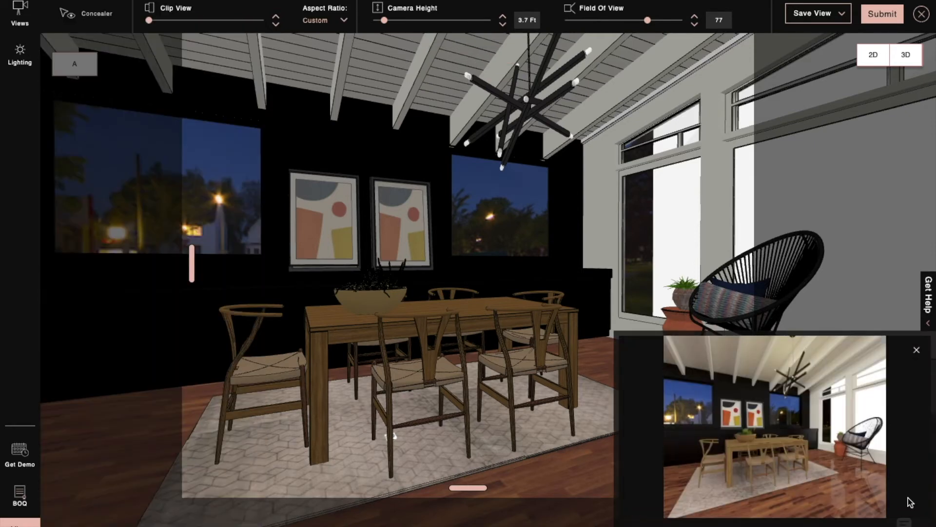
mouse_move(829, 490)
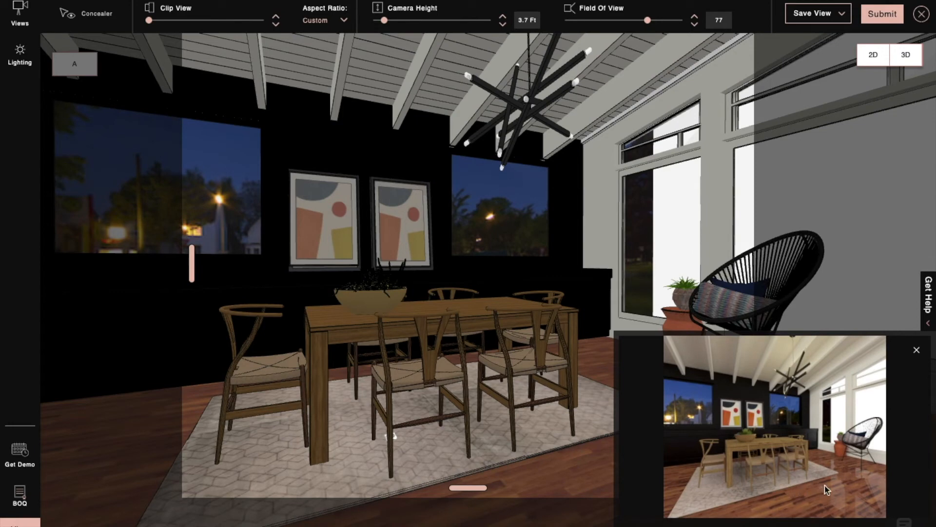
Step: Return to Natural Daylight with Spring At Radunia rotated to 126 degrees
click(19, 54)
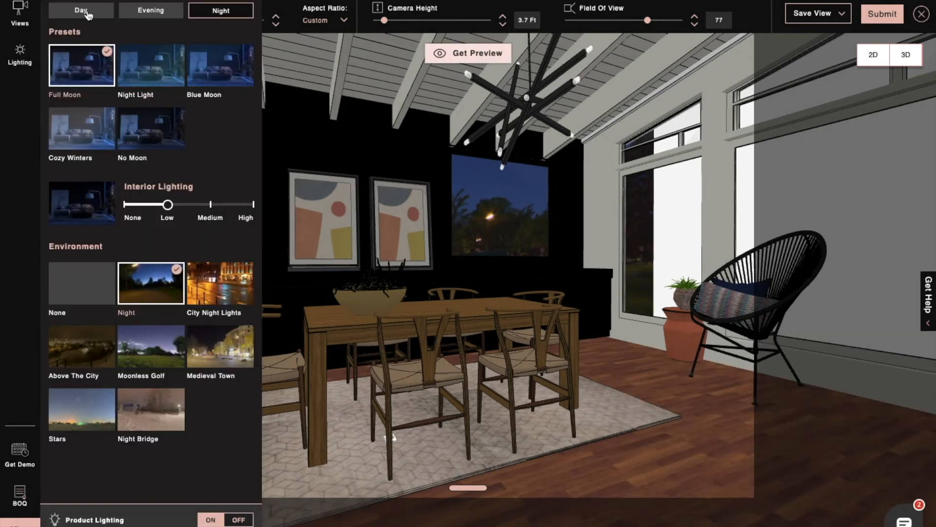
click(80, 11)
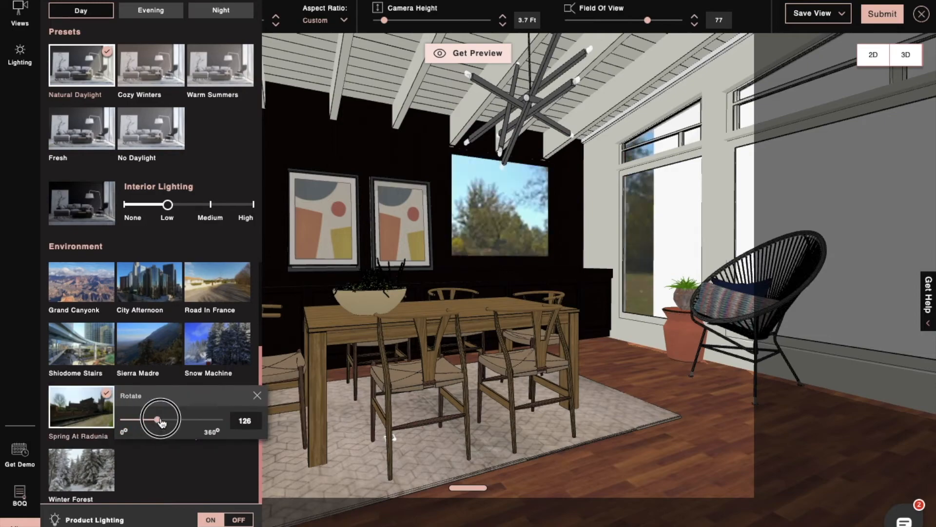
click(882, 14)
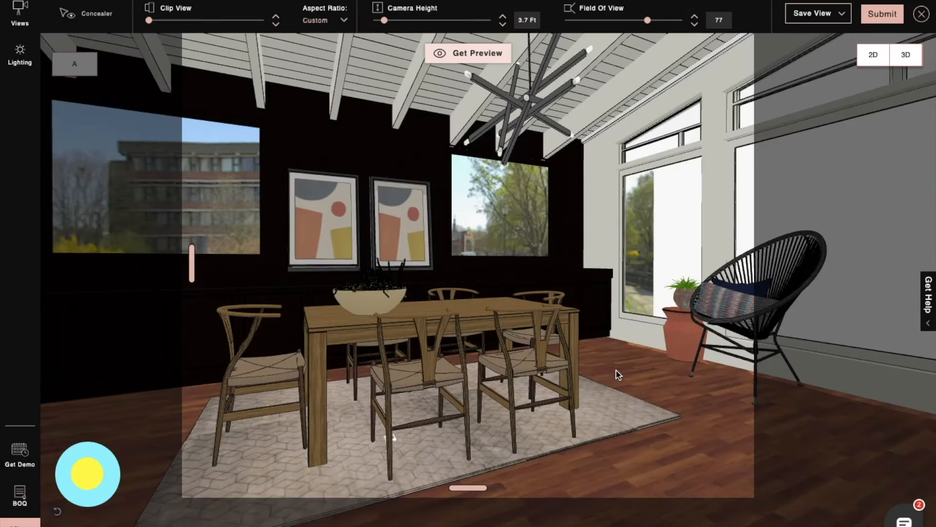
Step: Submit the daylight Spring At Radunia view for rendering and close the 'Hold tight' popup
click(882, 13)
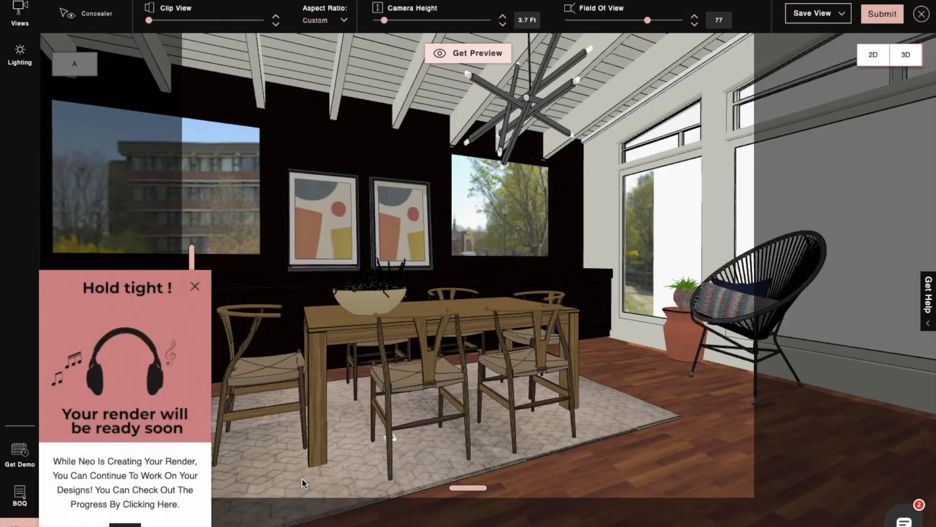
click(194, 286)
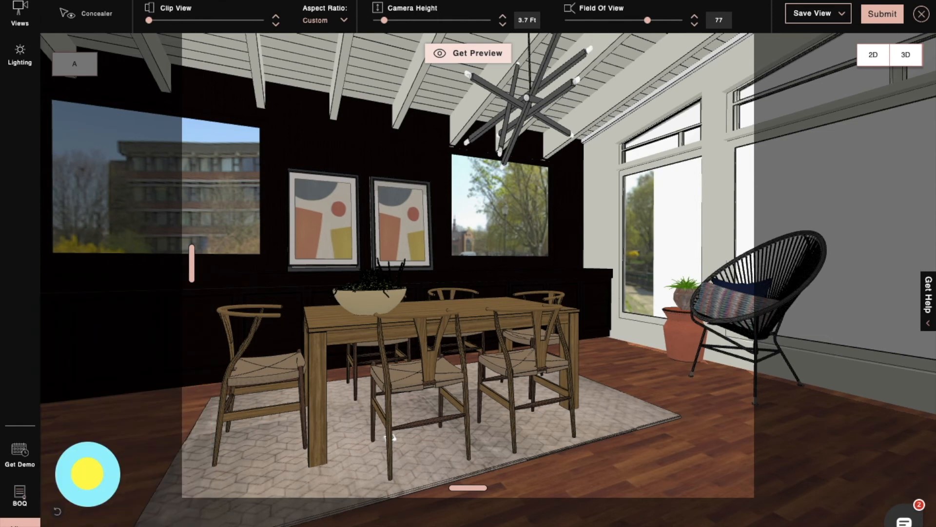